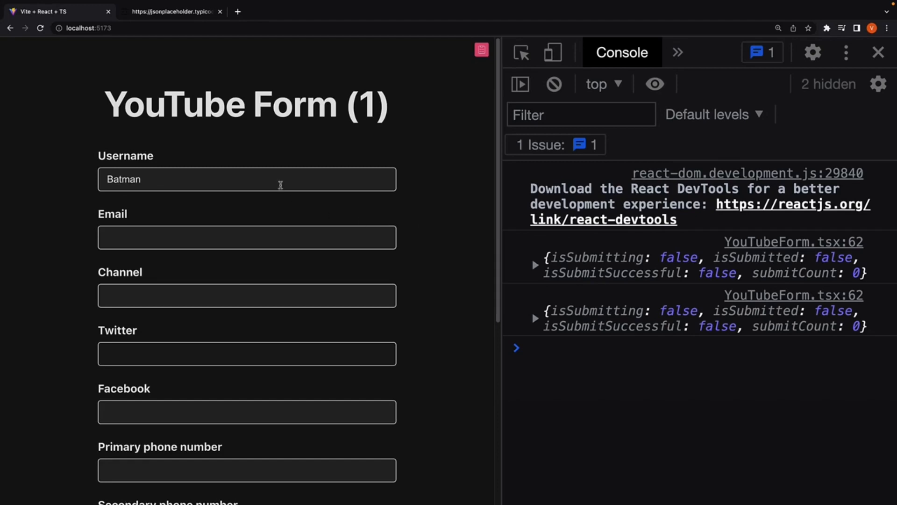
Submit the form with Channel empty to see the Channel is required error.
scroll("down", 3)
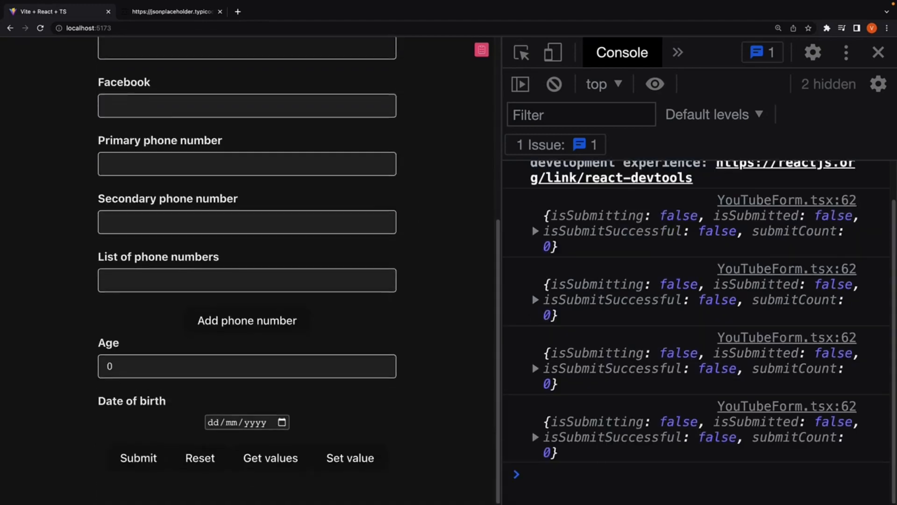
left_click(137, 457)
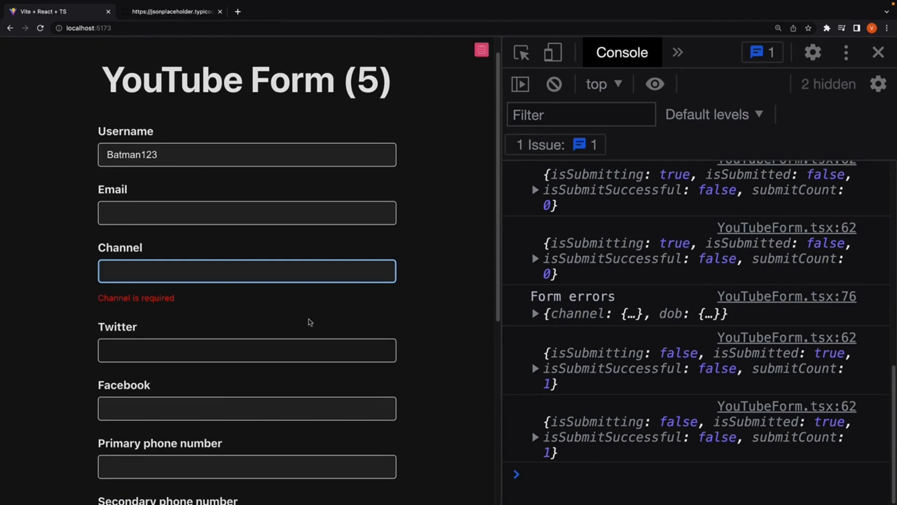
mouse_move(432, 243)
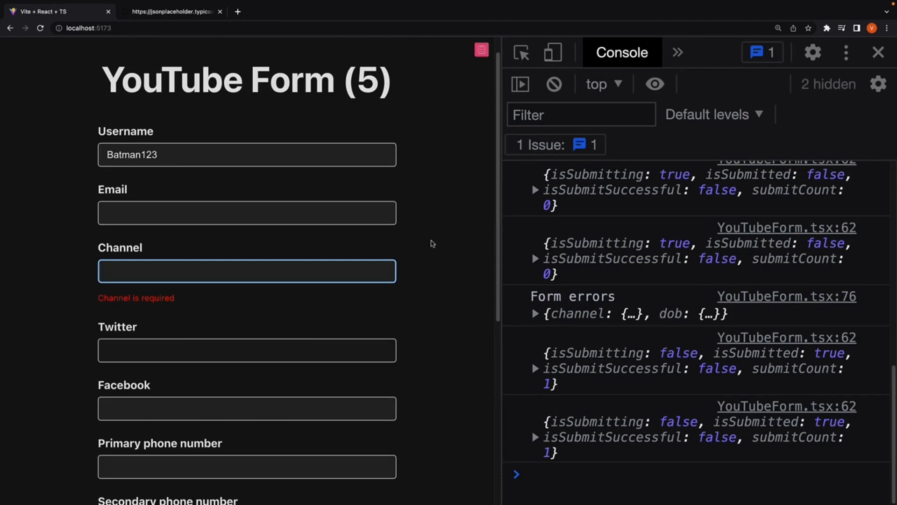
mouse_move(186, 304)
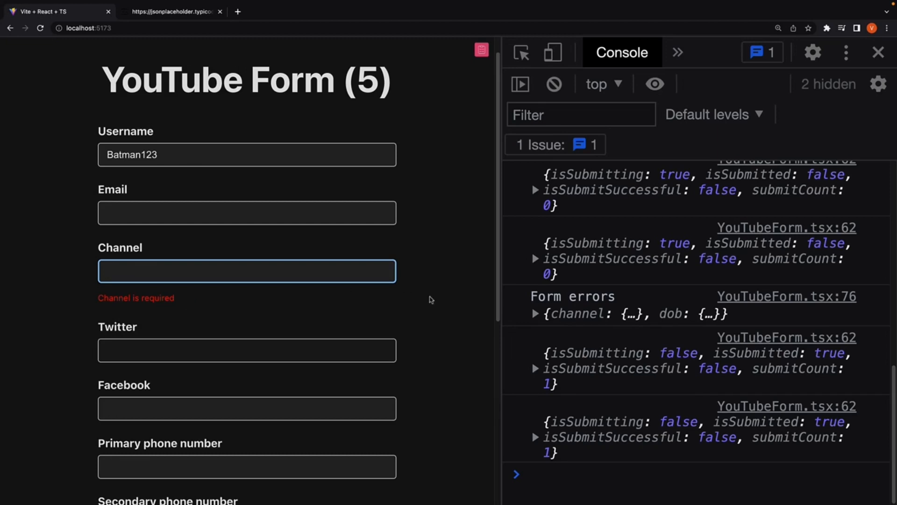
mouse_move(449, 305)
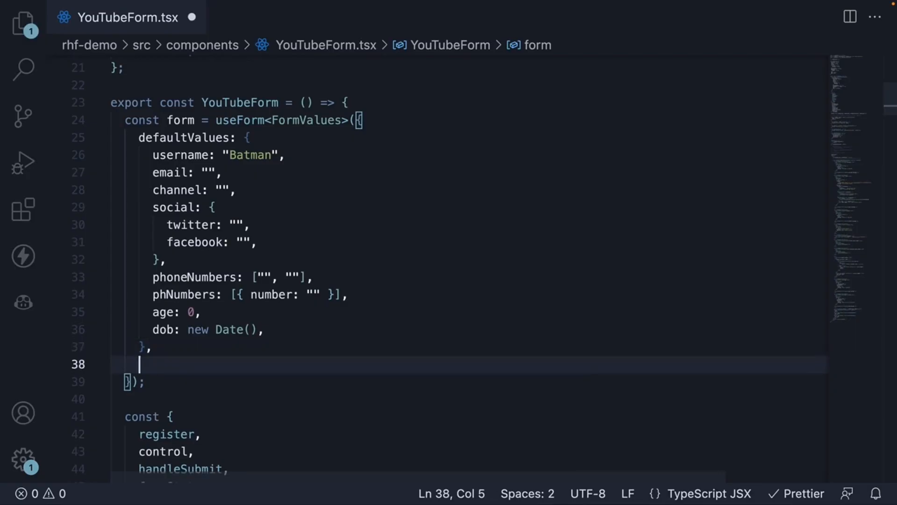
Add mode: "onSubmit" to the useForm options and save YouTubeForm.tsx.
type("mode")
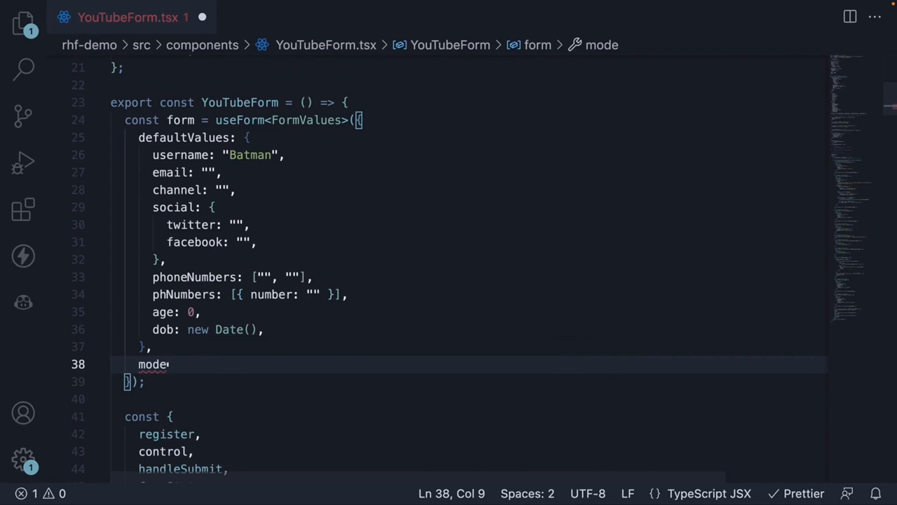
type(": \"onSubmit\"")
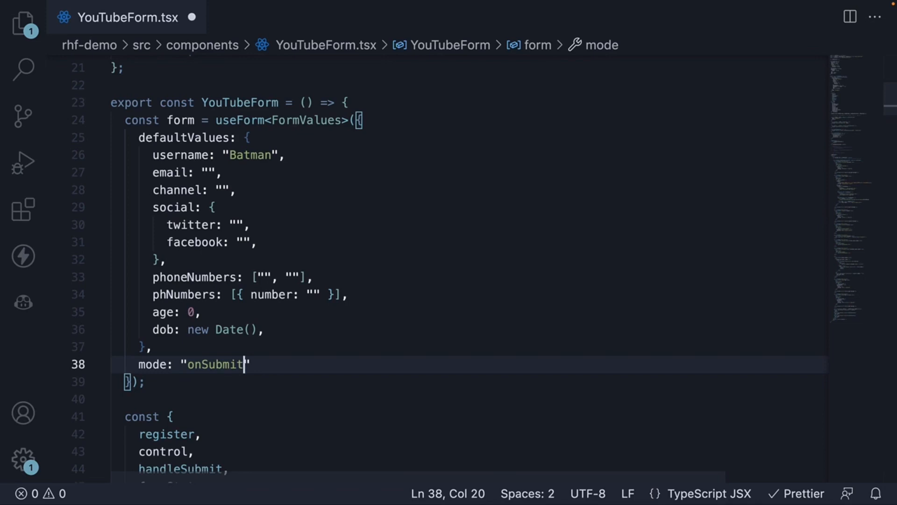
key("Backspace")
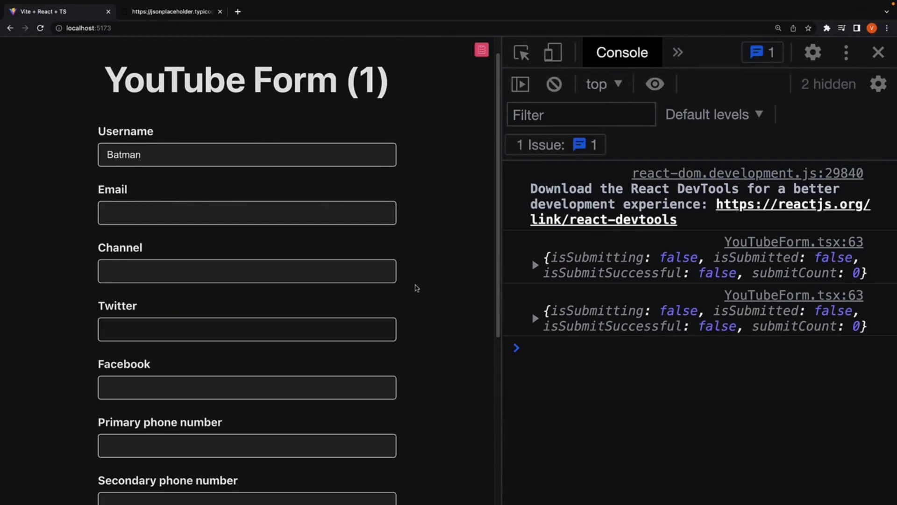
Blur the empty Channel field to trigger its error, then enter 'Codevolution'.
left_click(246, 271)
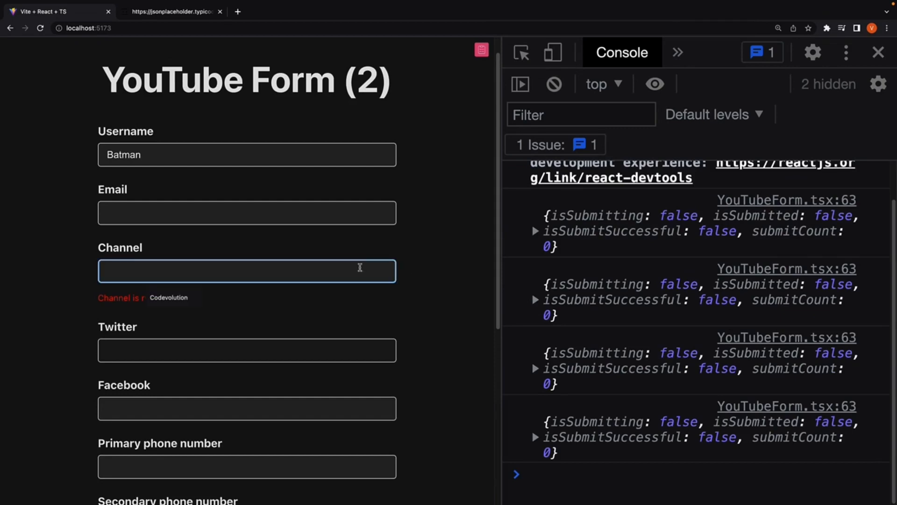
type("Codevolution")
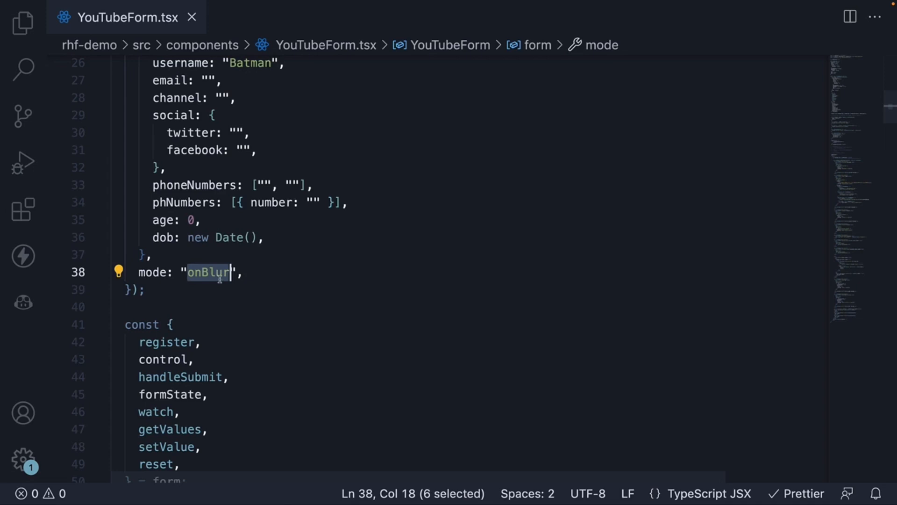
Change the useForm mode value from onBlur to onTouched.
type("onT")
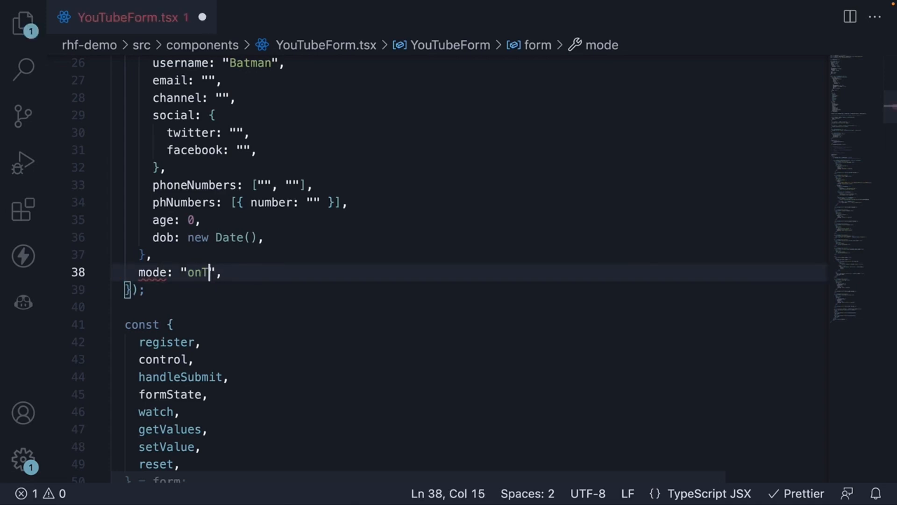
type("ouched")
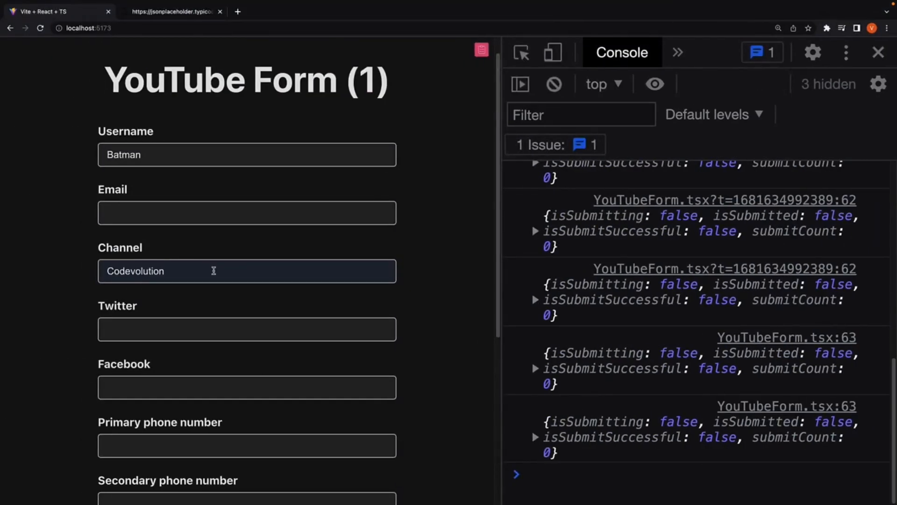
mouse_move(445, 266)
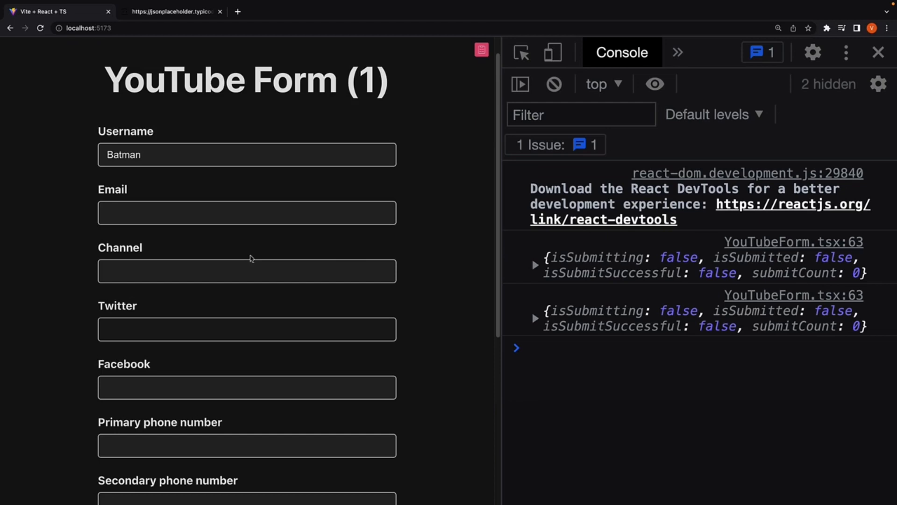
Leave the empty Channel field to show its error, then type 'c' into it.
left_click(246, 271)
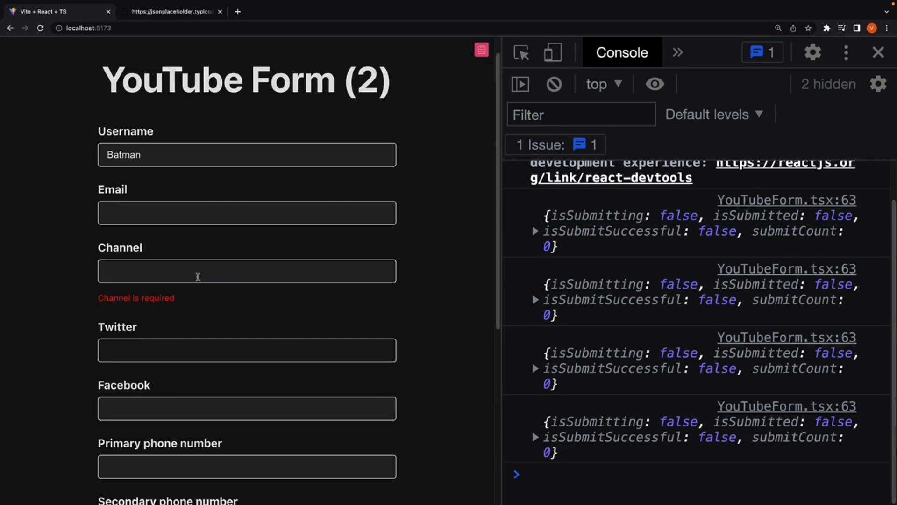
left_click(246, 270)
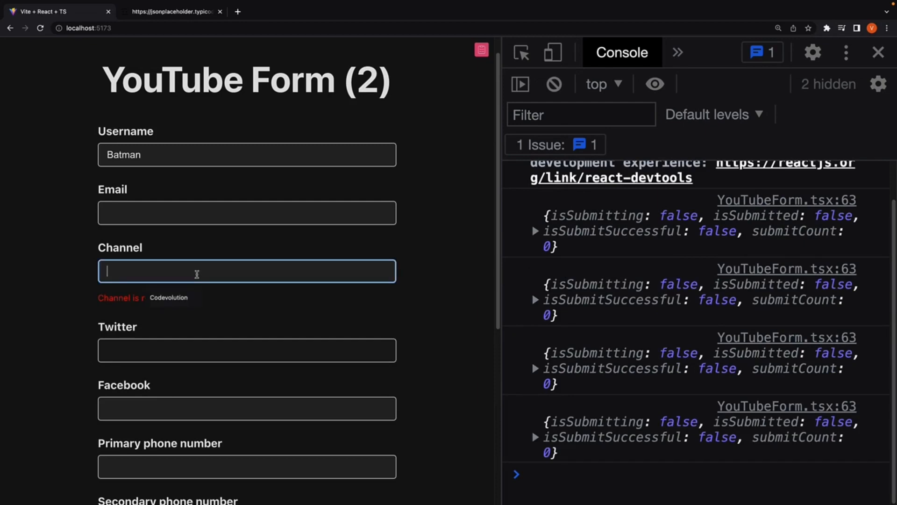
type("c")
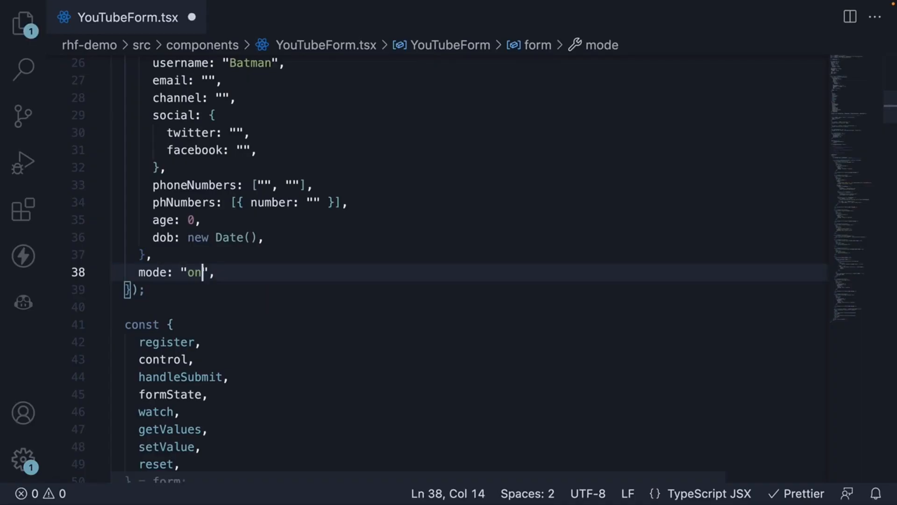
Replace the mode value with onChange in useForm.
type("Change")
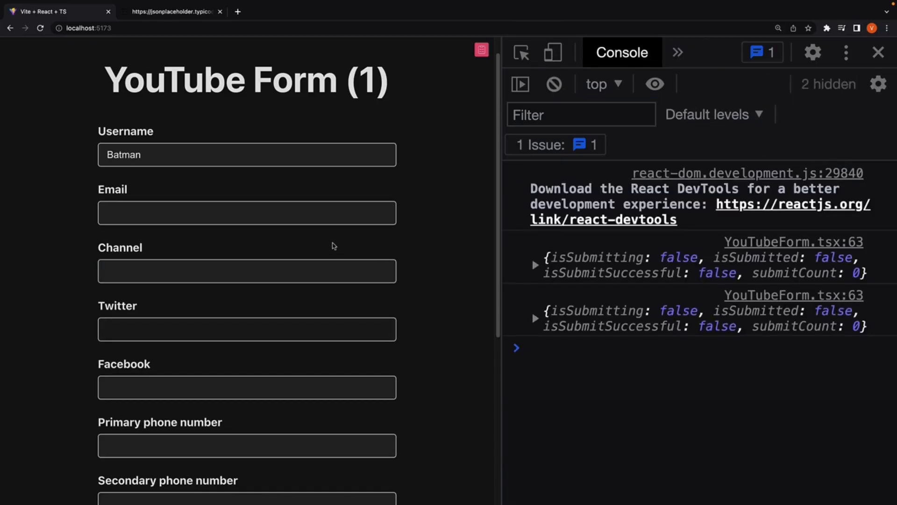
mouse_move(285, 234)
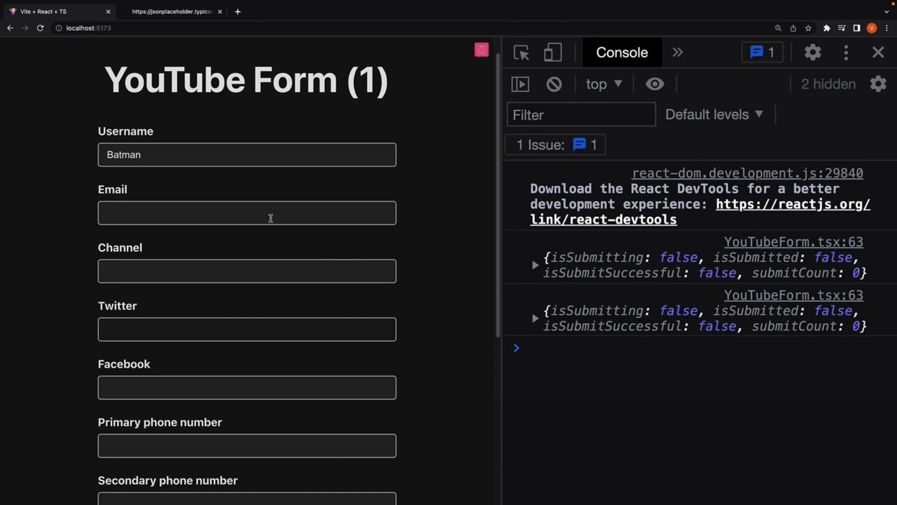
type("b")
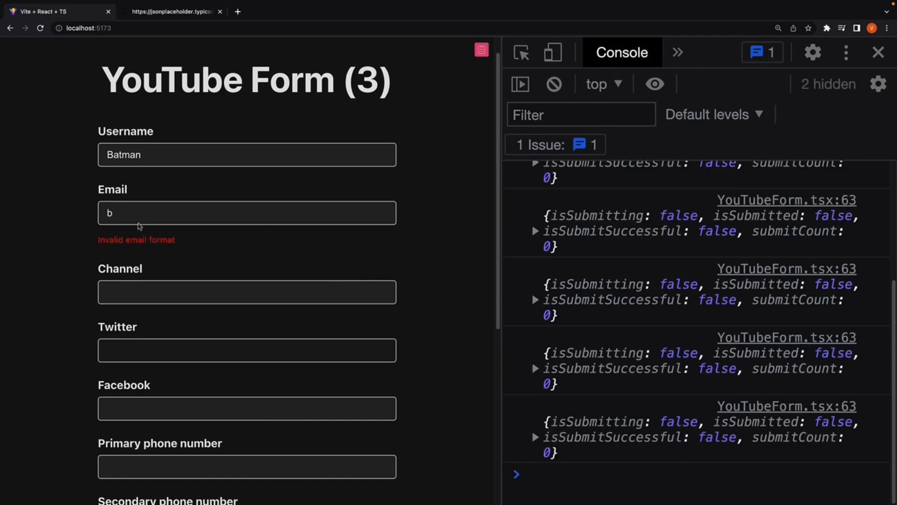
left_click(247, 212)
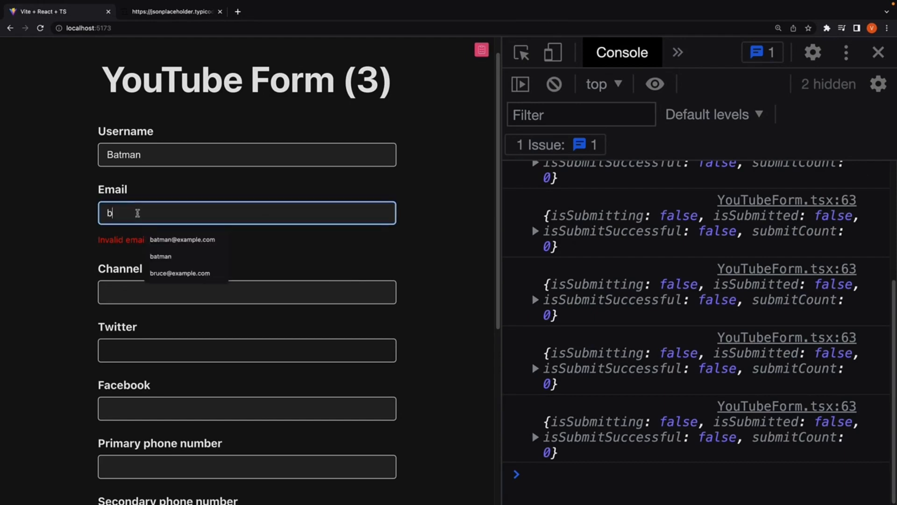
type("atman@test.com")
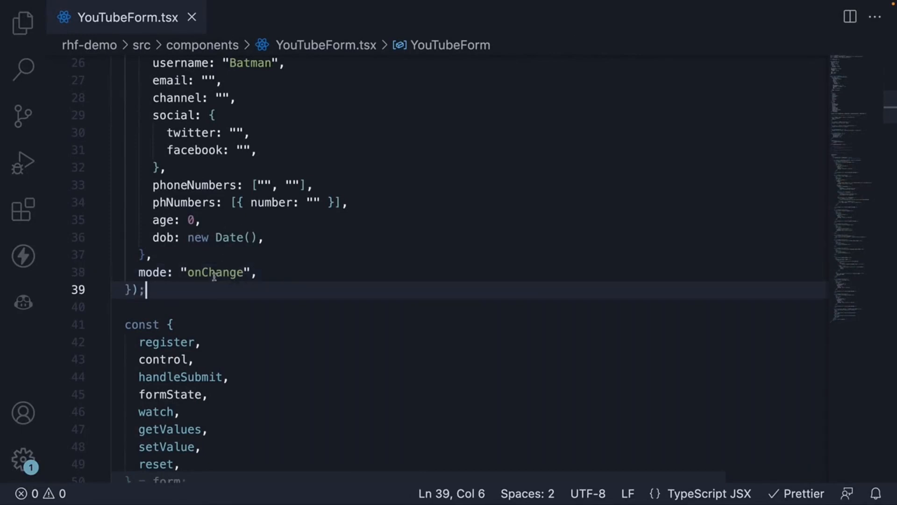
Replace onChange with all as the useForm mode value.
type("all")
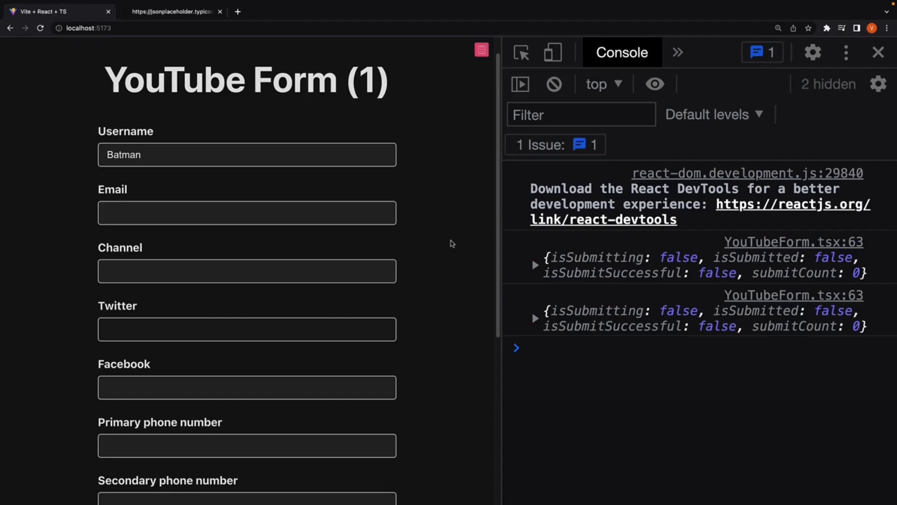
Blur the empty Channel field, then type 'batman' into Email to see both errors.
left_click(246, 271)
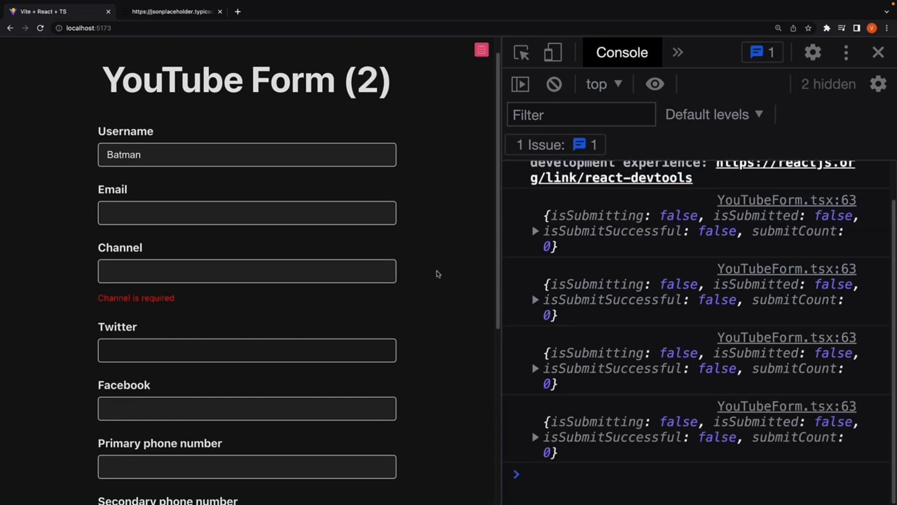
mouse_move(274, 213)
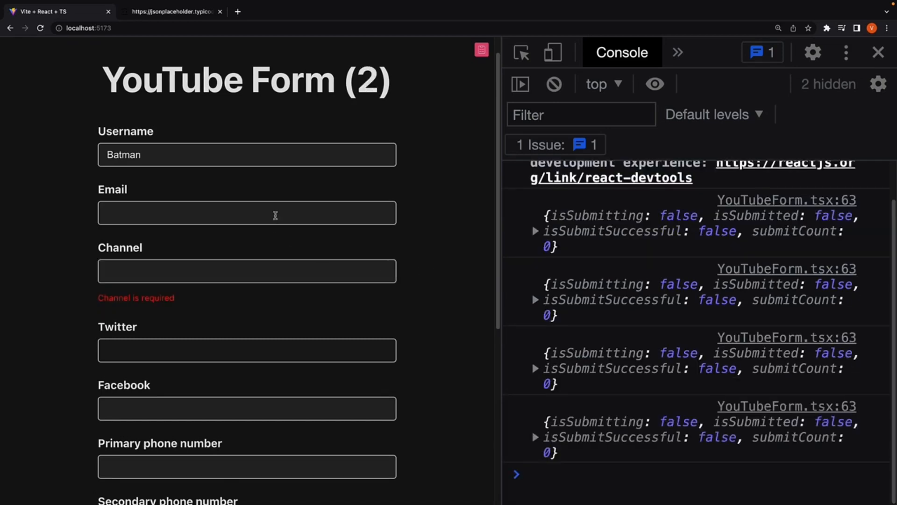
type("batma")
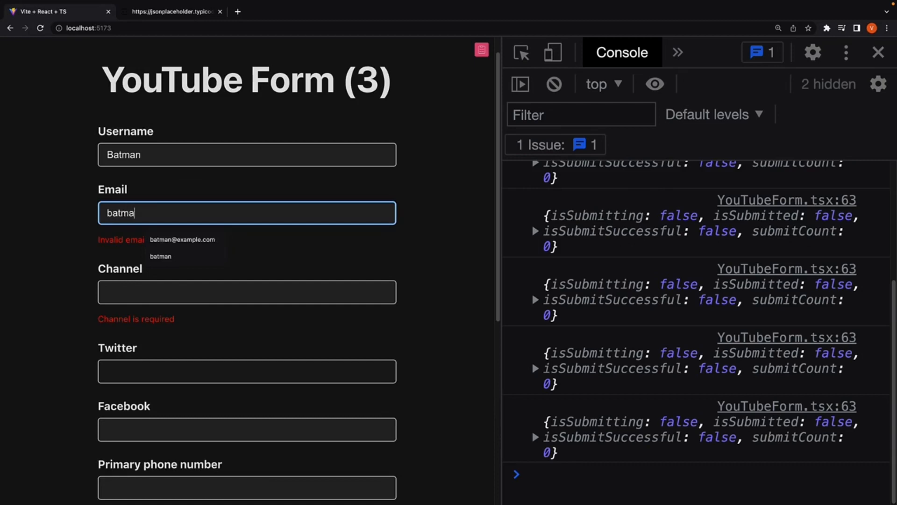
type("n")
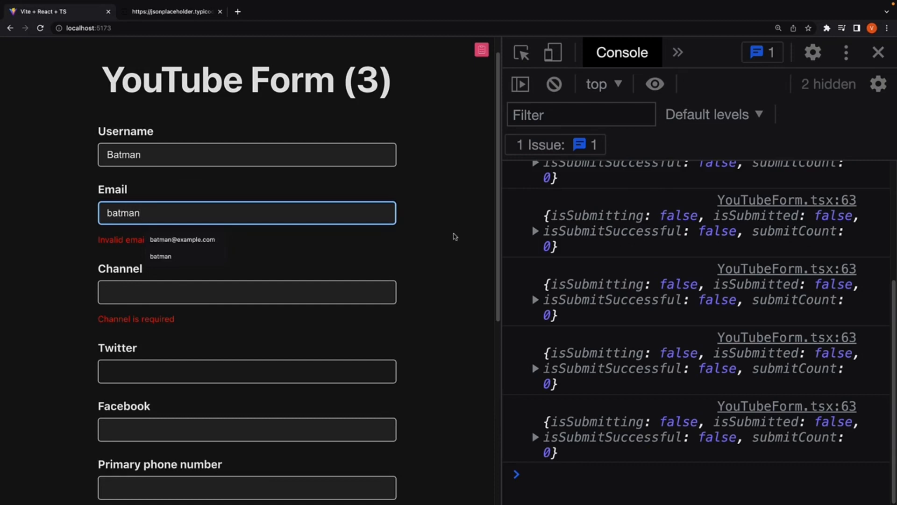